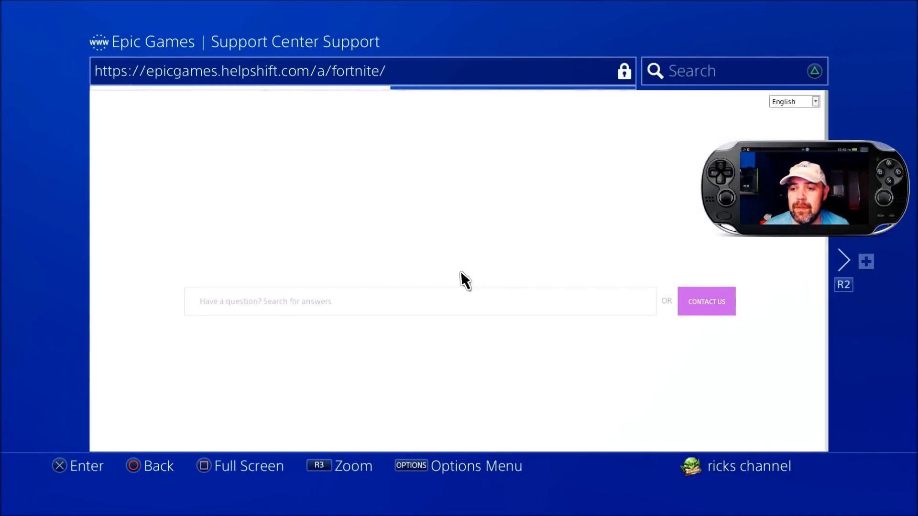
Open the Contact Us form and choose Epic Accounts as the product.
{"action": "left_click", "coordinate": [706, 302]}
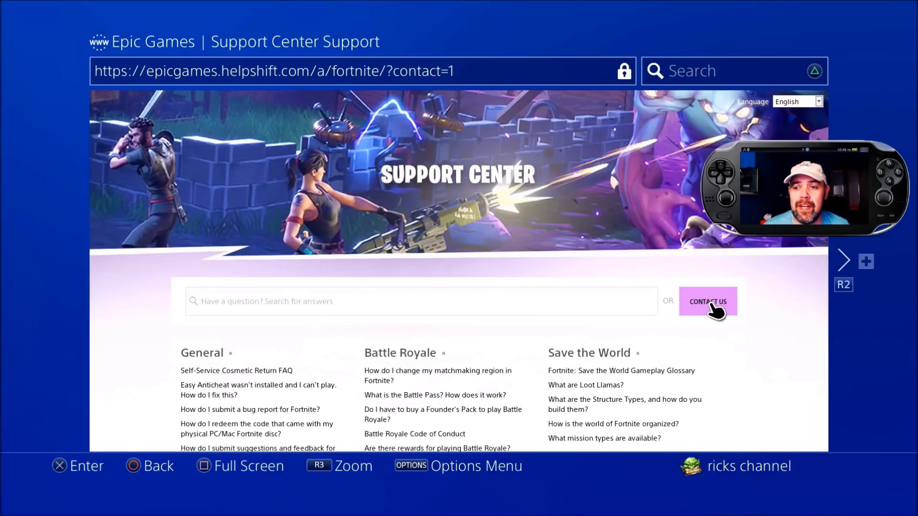
{"action": "left_click", "coordinate": [707, 302]}
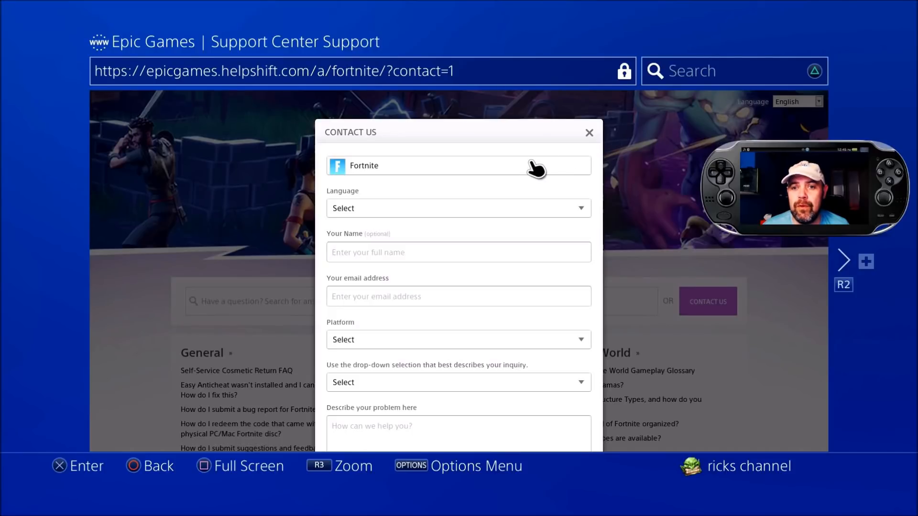
{"action": "left_click", "coordinate": [458, 166]}
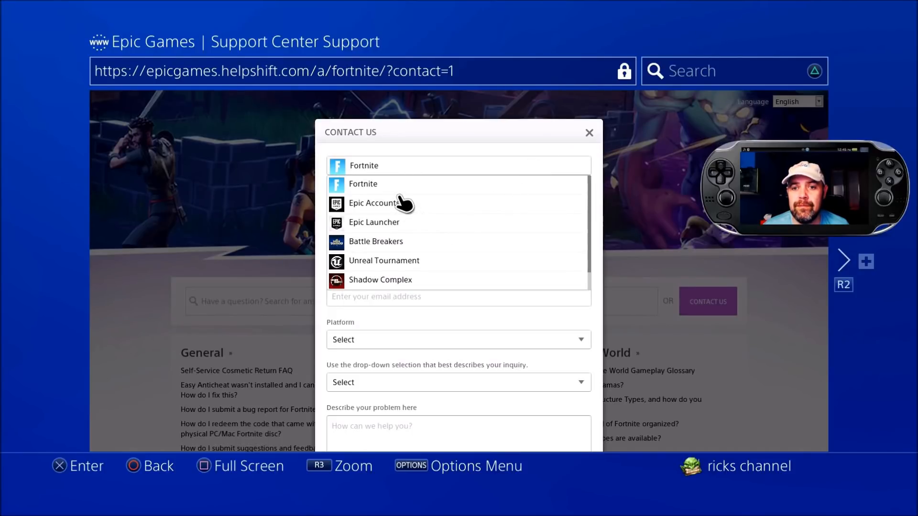
{"action": "left_click", "coordinate": [373, 203]}
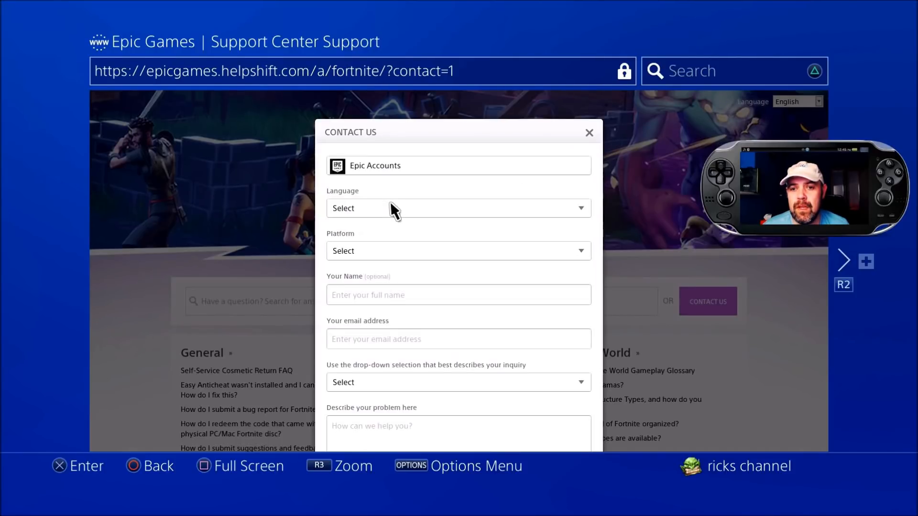
Set the form's language to English and its platform to PlayStation 4.
{"action": "left_click", "coordinate": [458, 208]}
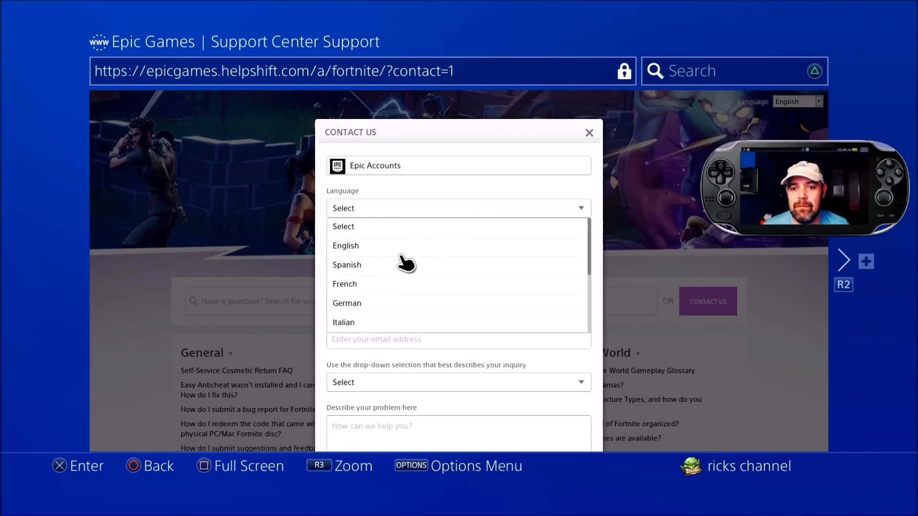
{"action": "left_click", "coordinate": [345, 245]}
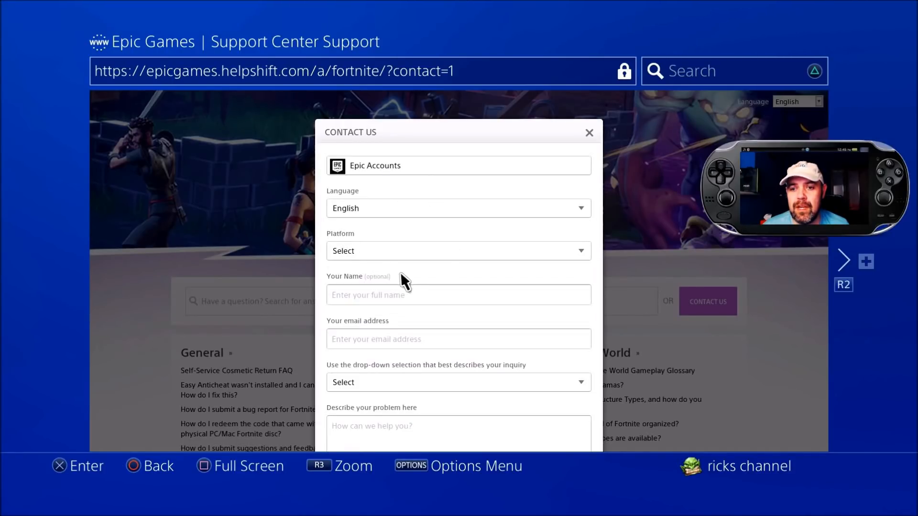
{"action": "left_click", "coordinate": [458, 251]}
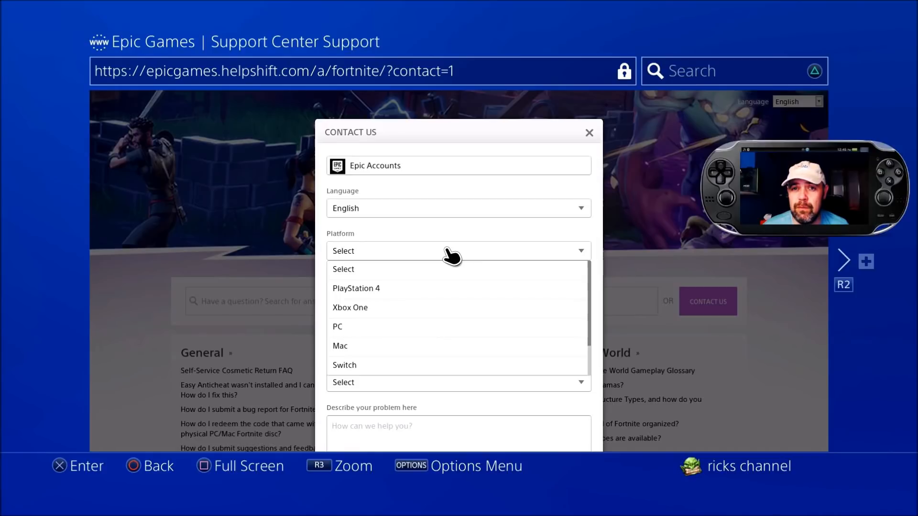
{"action": "mouse_move", "coordinate": [405, 280]}
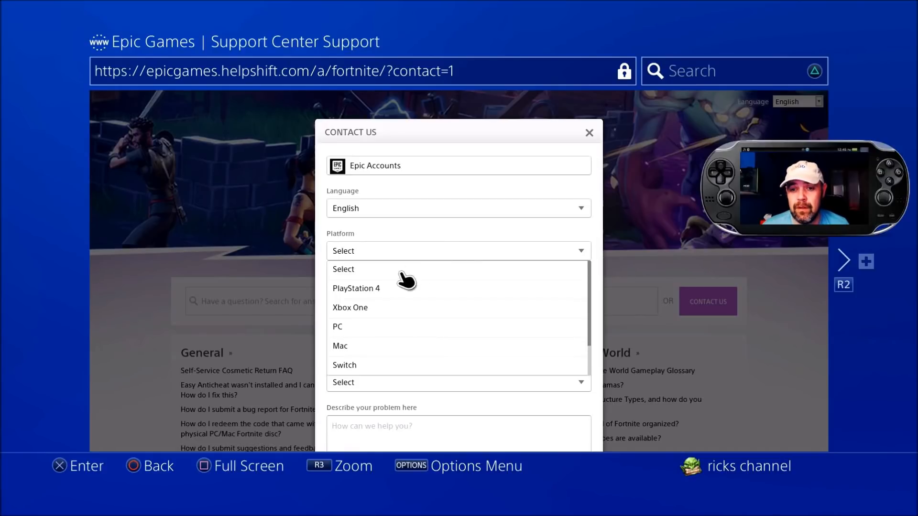
{"action": "left_click", "coordinate": [355, 288]}
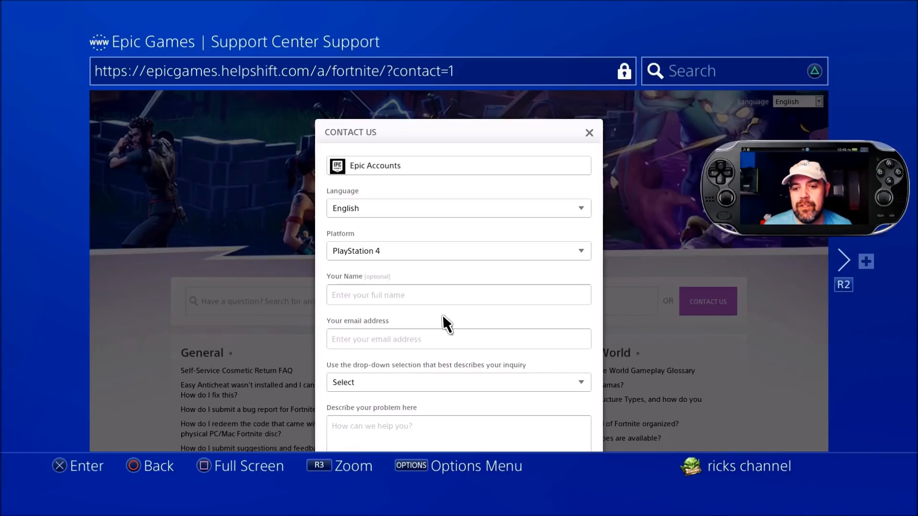
{"action": "mouse_move", "coordinate": [437, 415]}
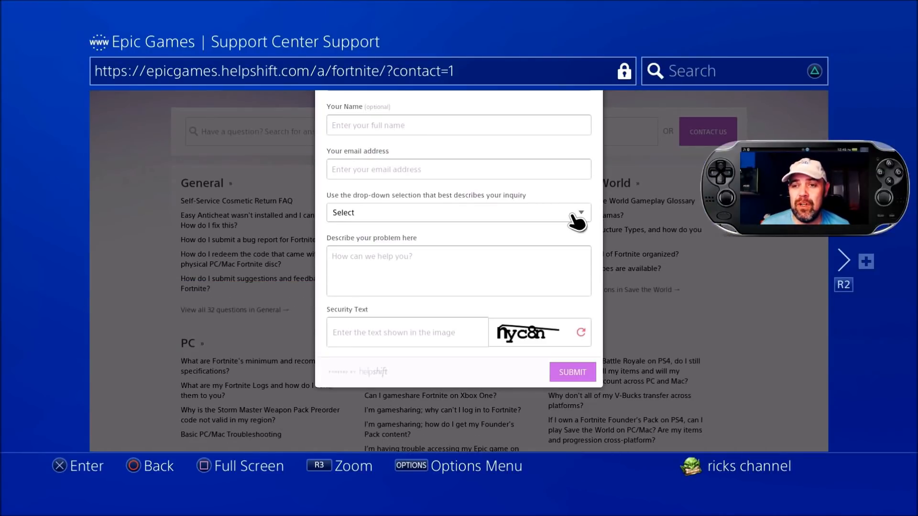
Choose 'Update Epic Games Account' from the contact form's inquiry dropdown.
{"action": "left_click", "coordinate": [458, 212]}
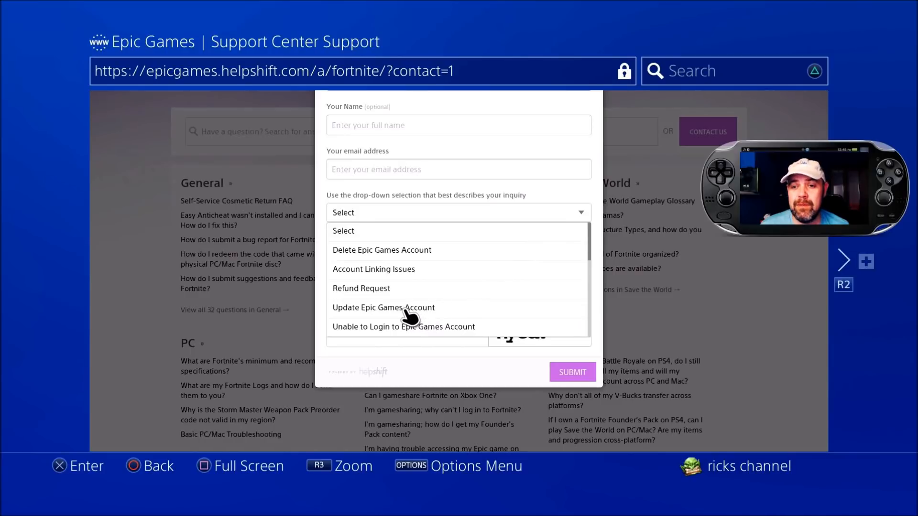
{"action": "left_click", "coordinate": [383, 307]}
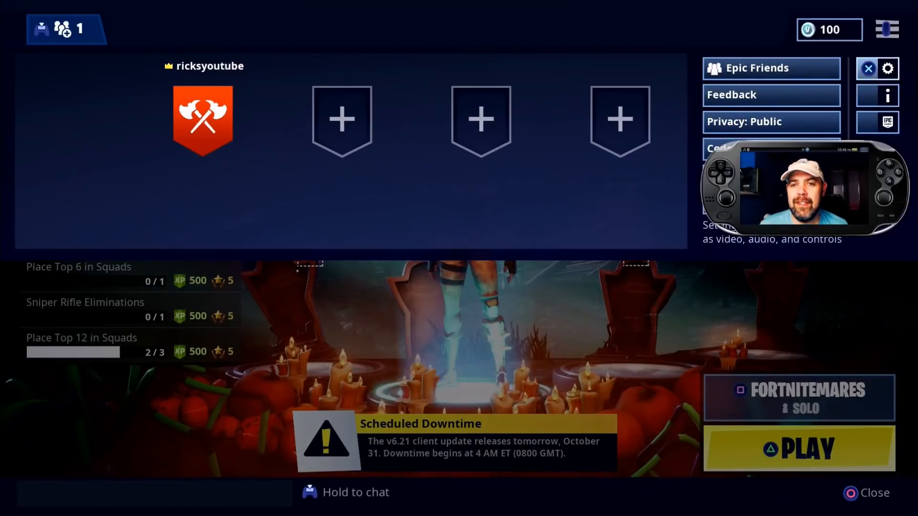
Open Fortnite's settings from the lobby and page through the Game and Audio tabs.
{"action": "left_click", "coordinate": [887, 69]}
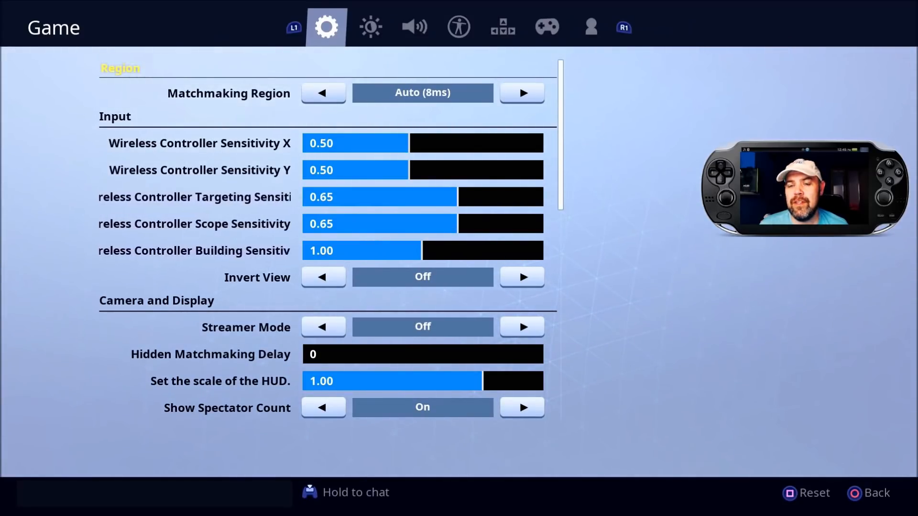
{"action": "left_click", "coordinate": [414, 27]}
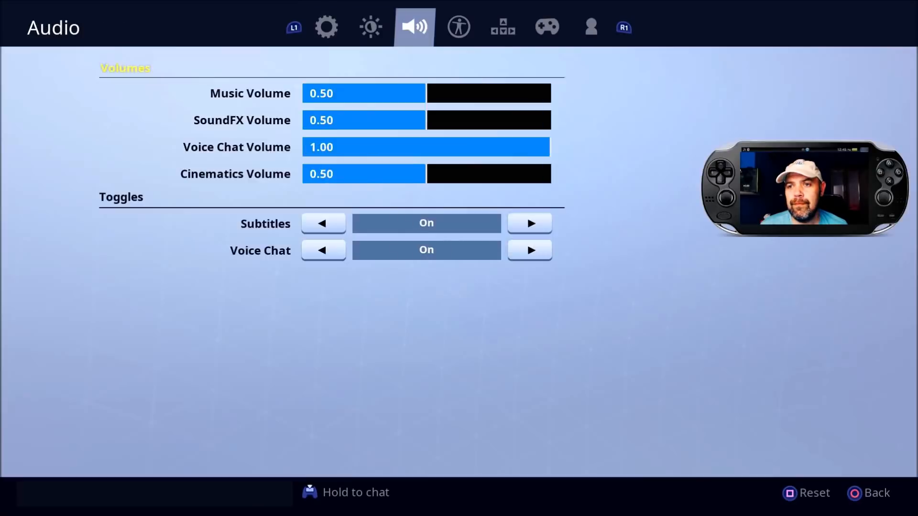
{"action": "left_click", "coordinate": [590, 27]}
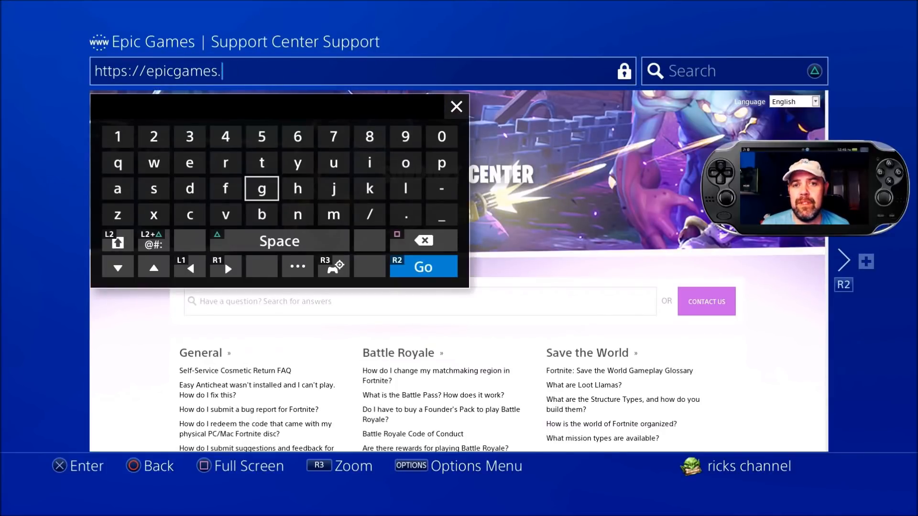
Search the web for epicgames and open the Epic Games | Home result.
{"action": "left_click", "coordinate": [422, 267]}
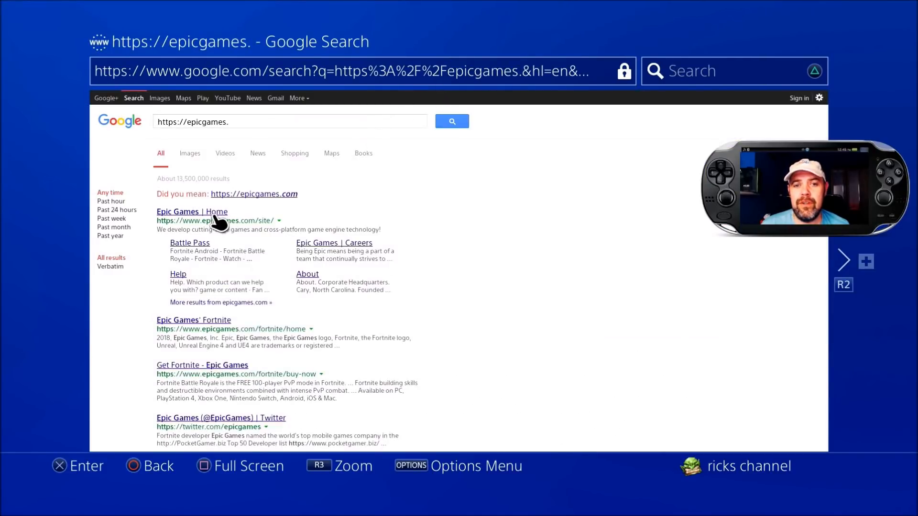
{"action": "left_click", "coordinate": [192, 211]}
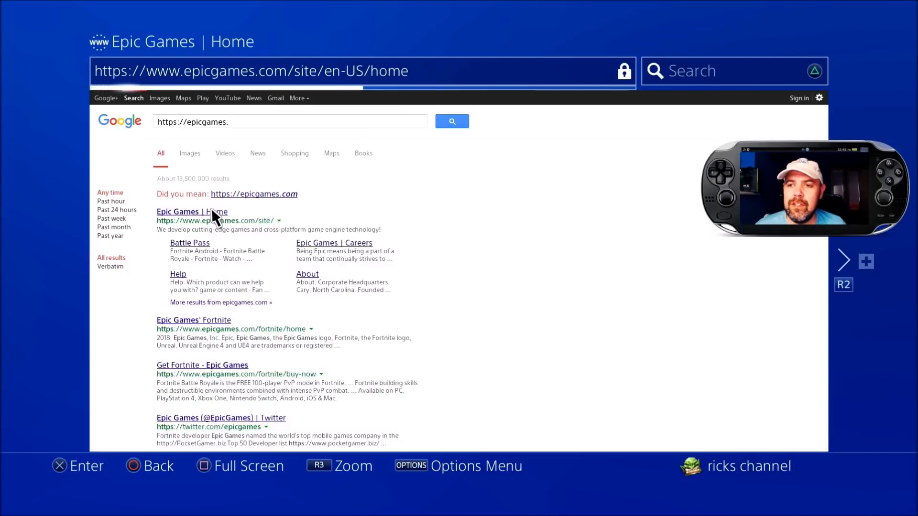
{"action": "left_click", "coordinate": [192, 211]}
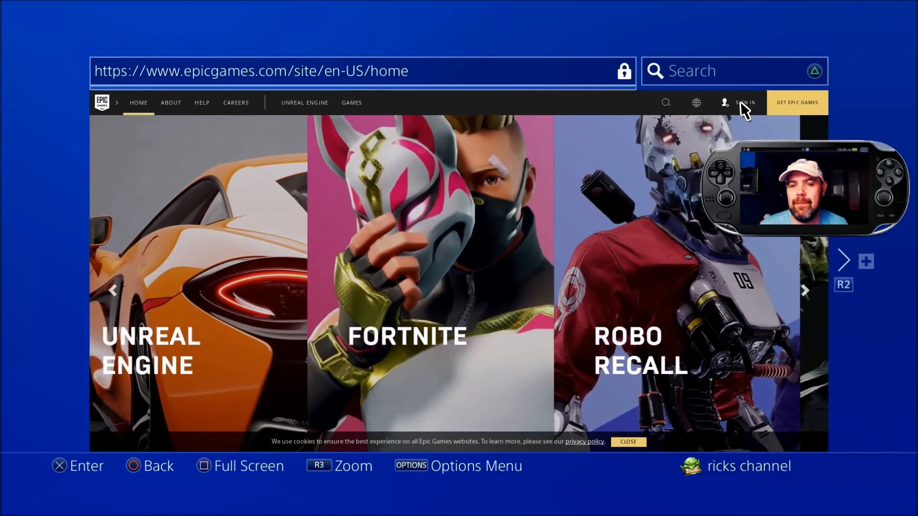
Go to the Epic Games sign-in page and choose PlayStation login.
{"action": "left_click", "coordinate": [744, 102]}
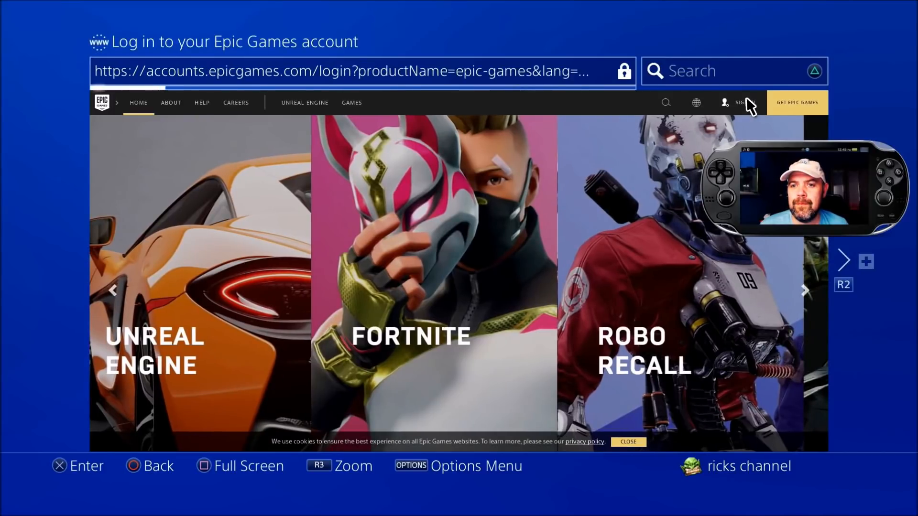
{"action": "left_click", "coordinate": [739, 102]}
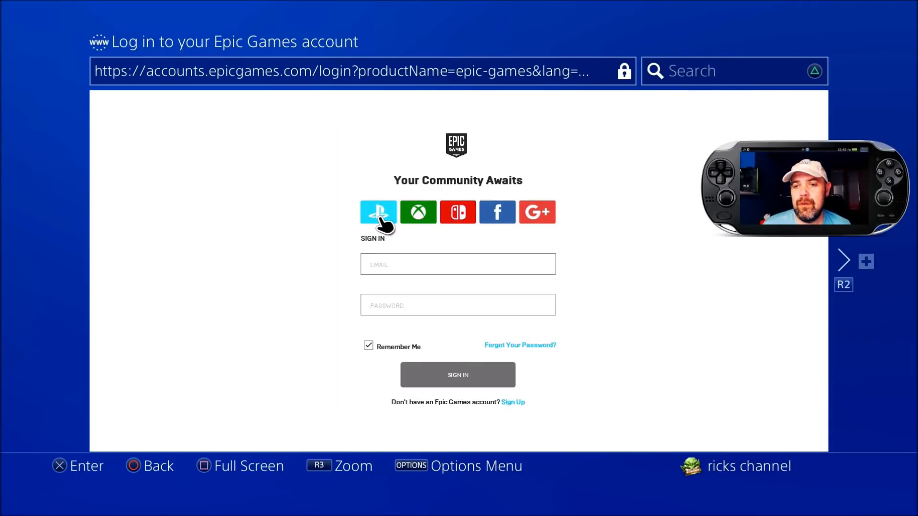
{"action": "left_click", "coordinate": [378, 211]}
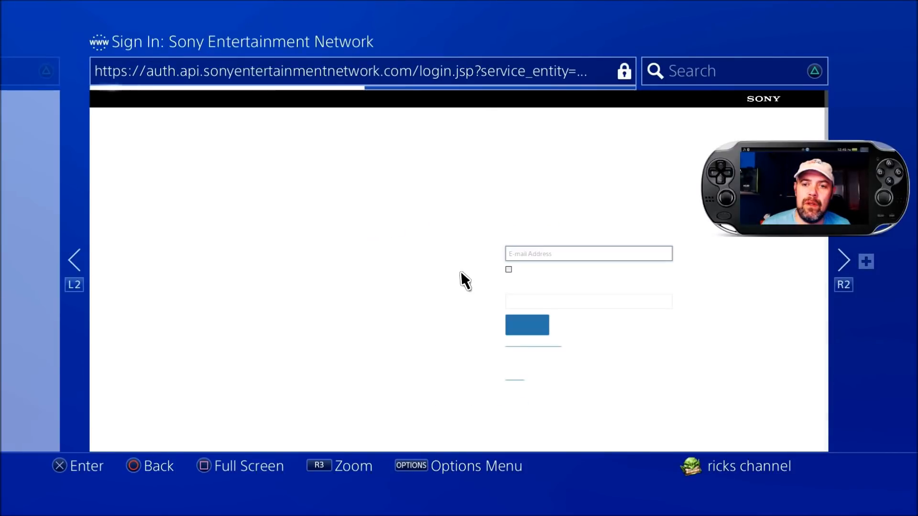